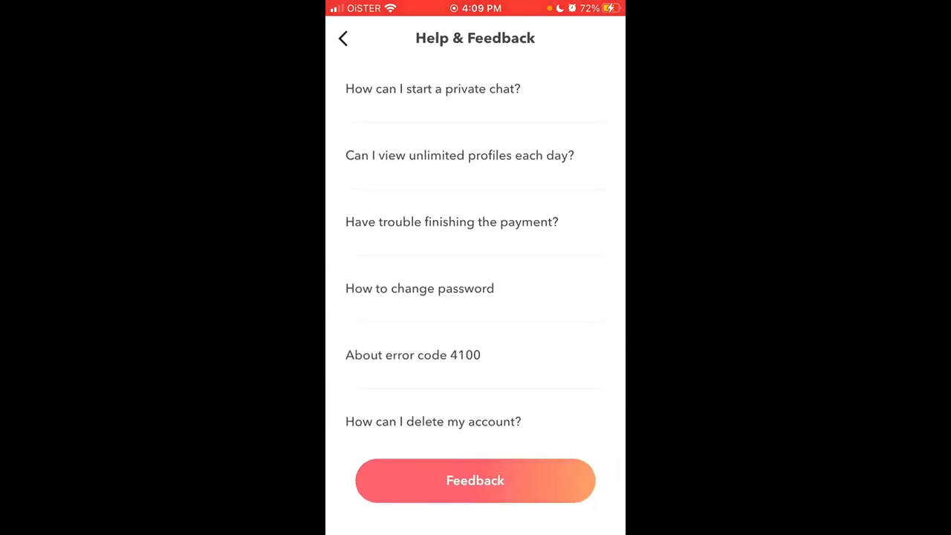
# Step: Reach the account deletion warning screen via the 'How can I delete my account?' help topic
pyautogui.click(434, 421)
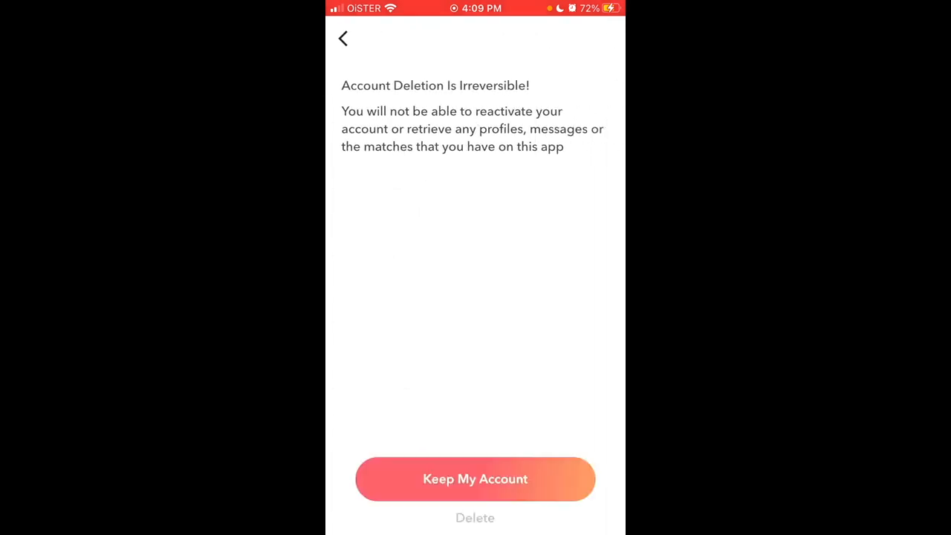